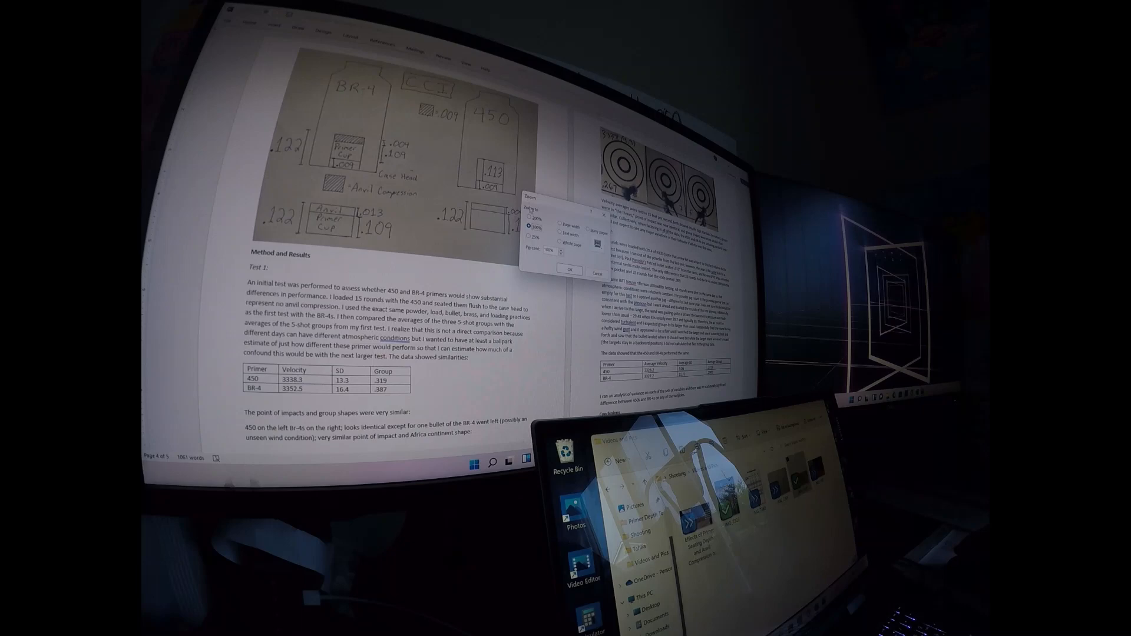
Step: Confirm the new zoom level in the Zoom dialog
{"action": "left_click", "coordinate": [569, 270]}
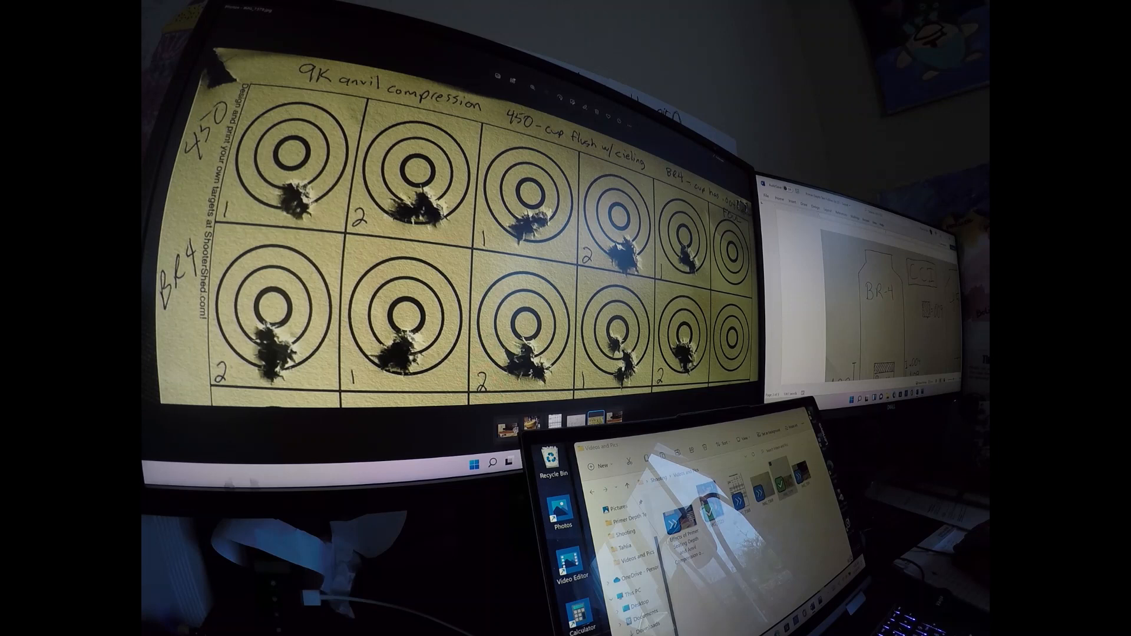
{"action": "scroll", "scroll_direction": "down", "scroll_amount": 3}
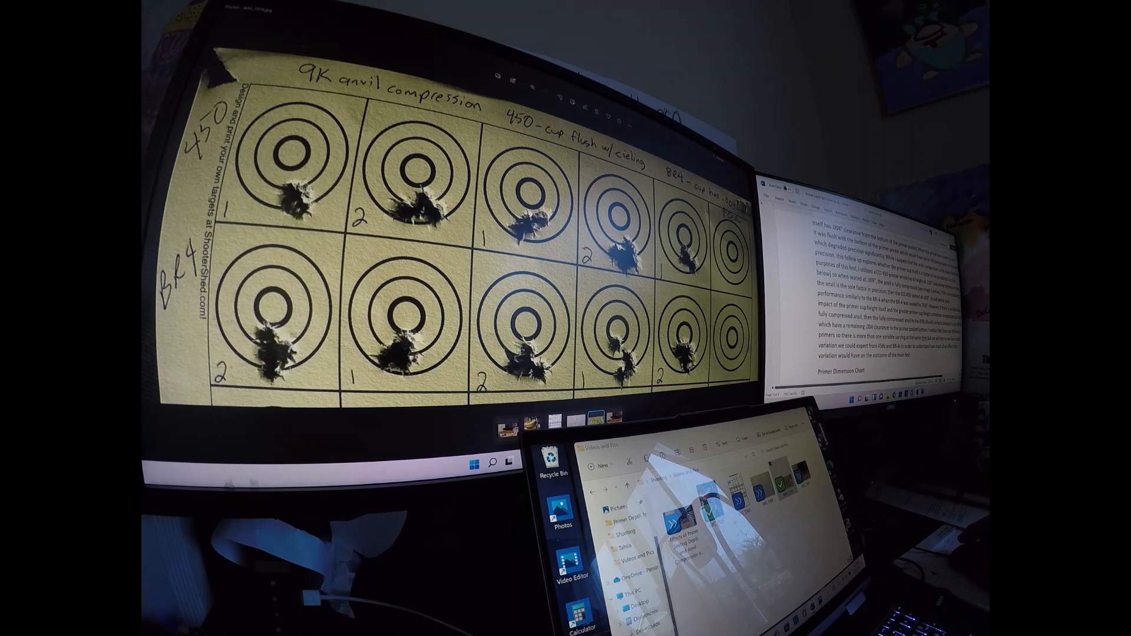
{"action": "scroll", "scroll_direction": "up", "scroll_amount": 3}
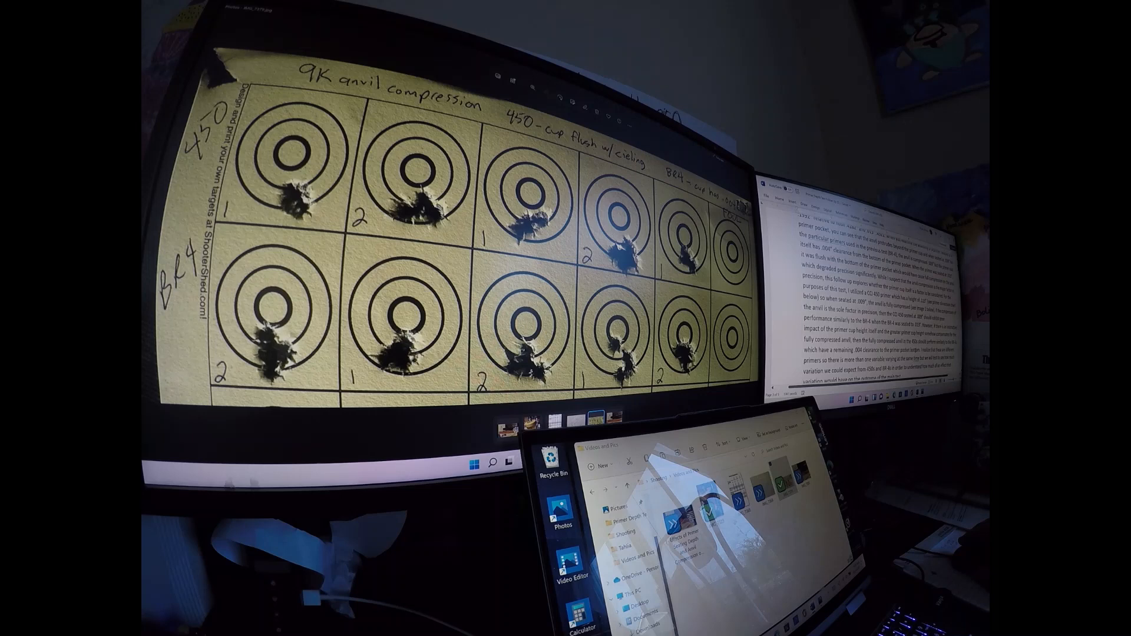
Step: Scroll the report to the 450 versus BR-4 velocity, SD and group table
{"action": "scroll", "scroll_direction": "down", "scroll_amount": 3}
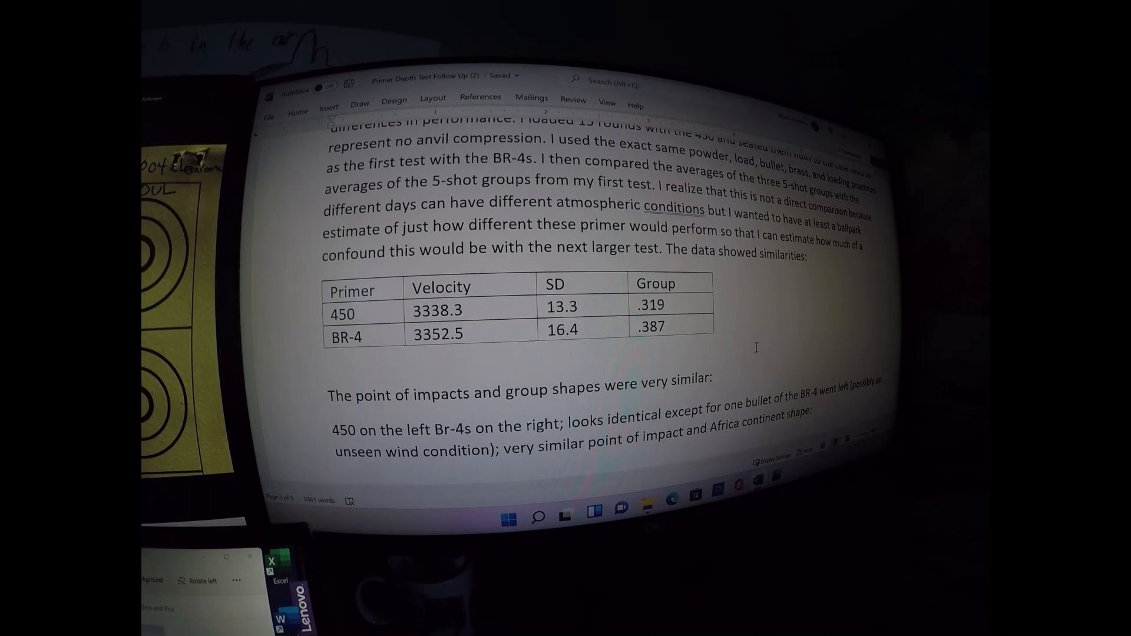
Step: Scroll past the three target-group photos to the velocity summary and Test 2 heading
{"action": "scroll", "scroll_direction": "down", "scroll_amount": 3}
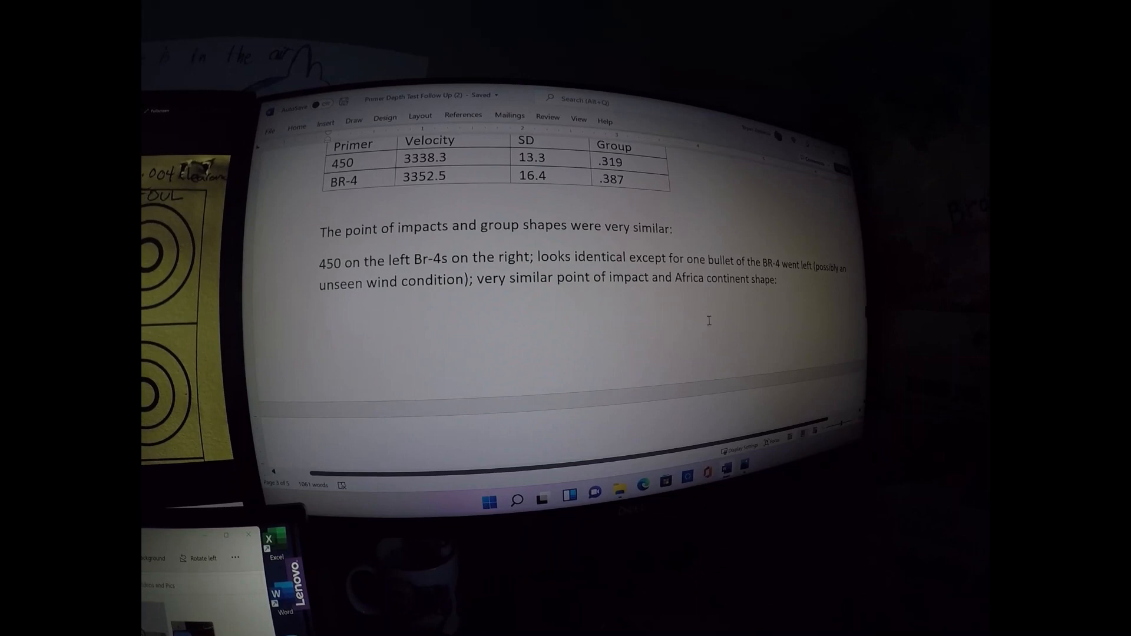
{"action": "scroll", "scroll_direction": "down", "scroll_amount": 3}
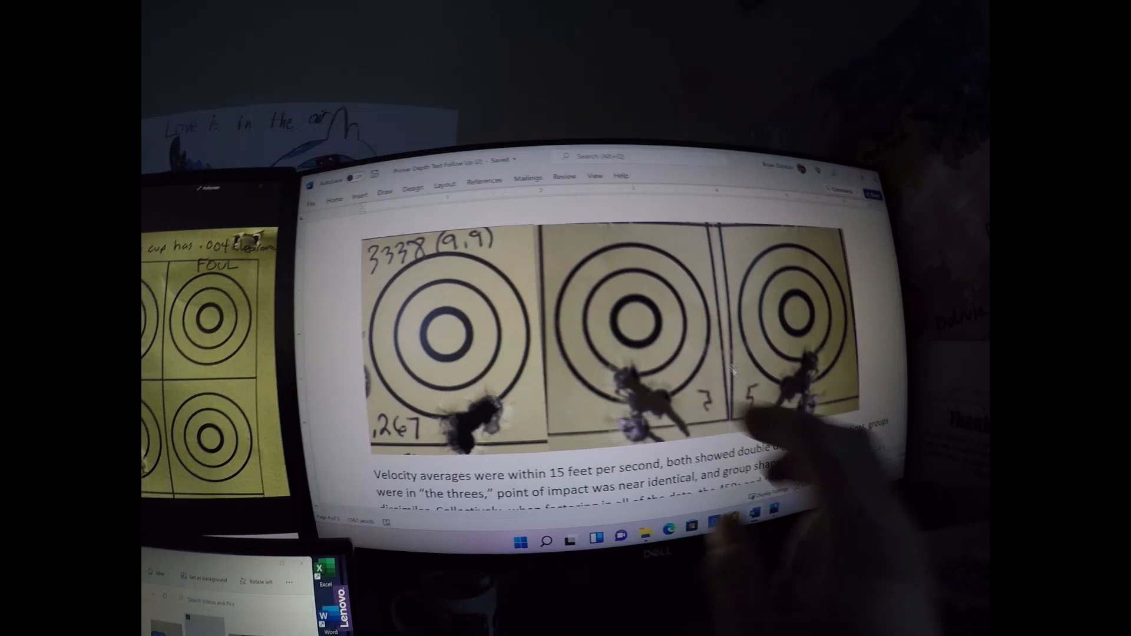
{"action": "scroll", "scroll_direction": "down", "scroll_amount": 3}
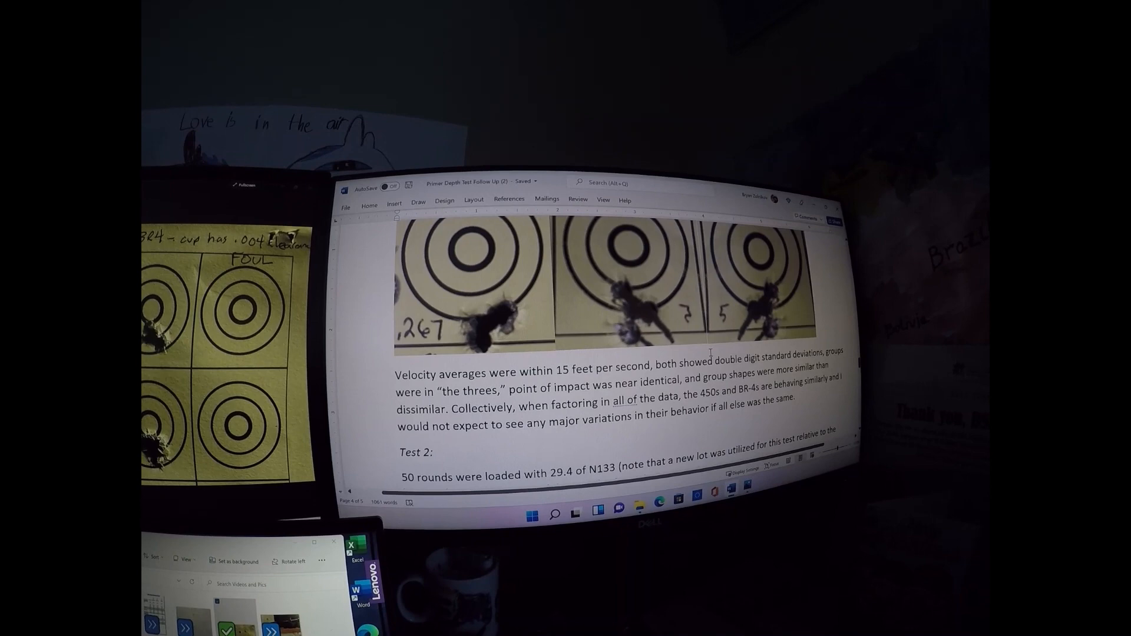
Step: Scroll further into the Test 2 loading and procedure notes
{"action": "scroll", "scroll_direction": "down", "scroll_amount": 3}
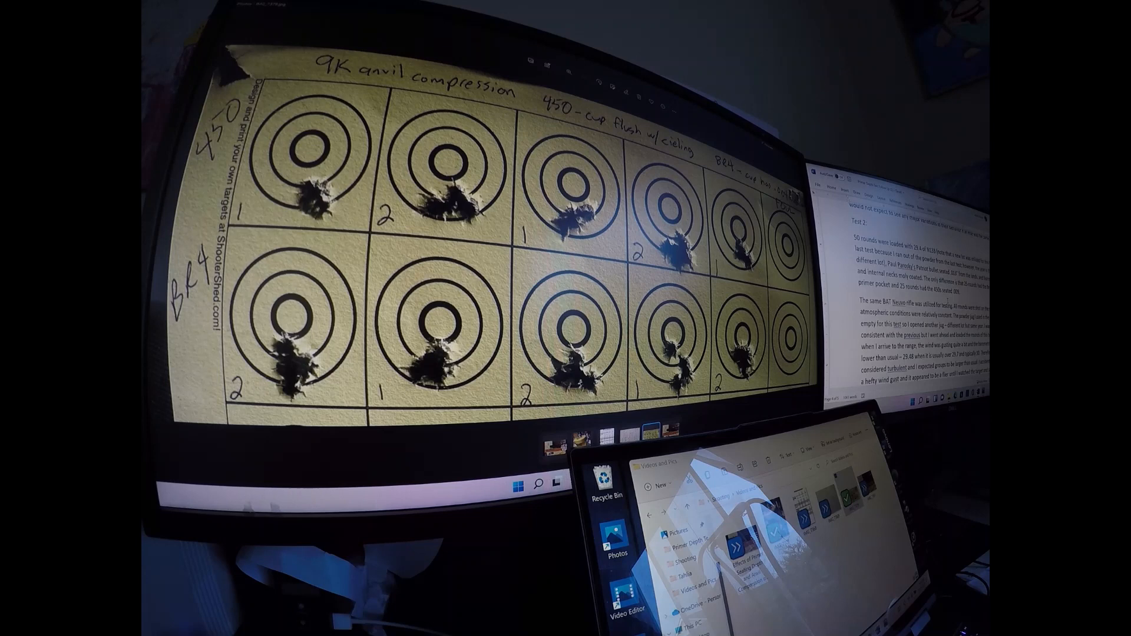
Step: Scroll down to the Primer / Average Velocity / Average SD table and Conclusions heading
{"action": "scroll", "scroll_direction": "down", "scroll_amount": 3}
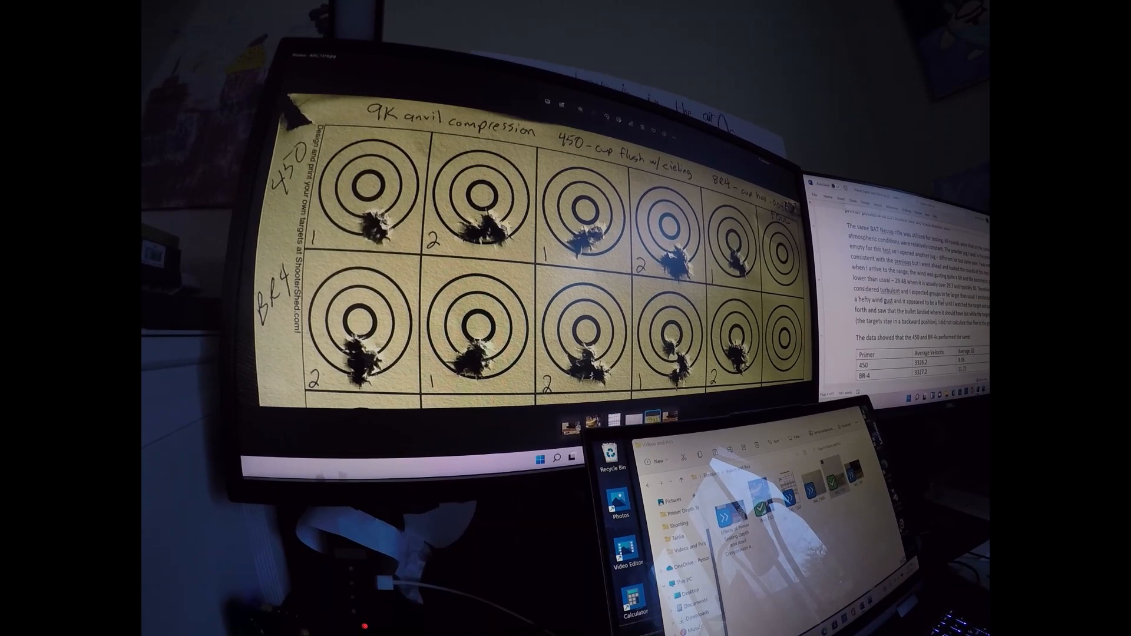
{"action": "scroll", "scroll_direction": "down", "scroll_amount": 3}
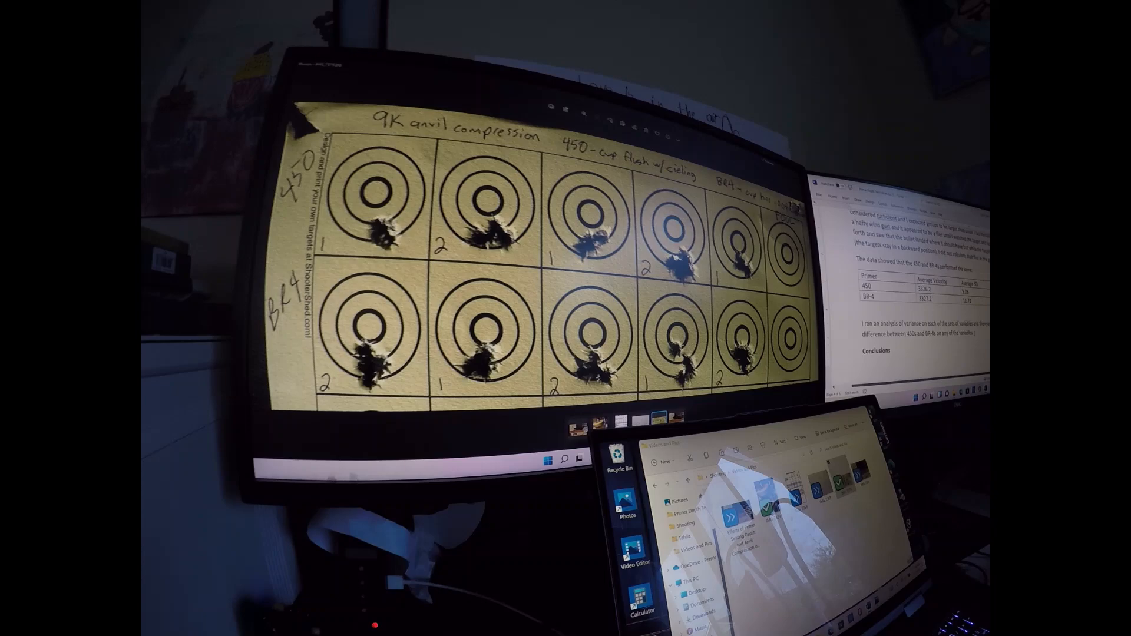